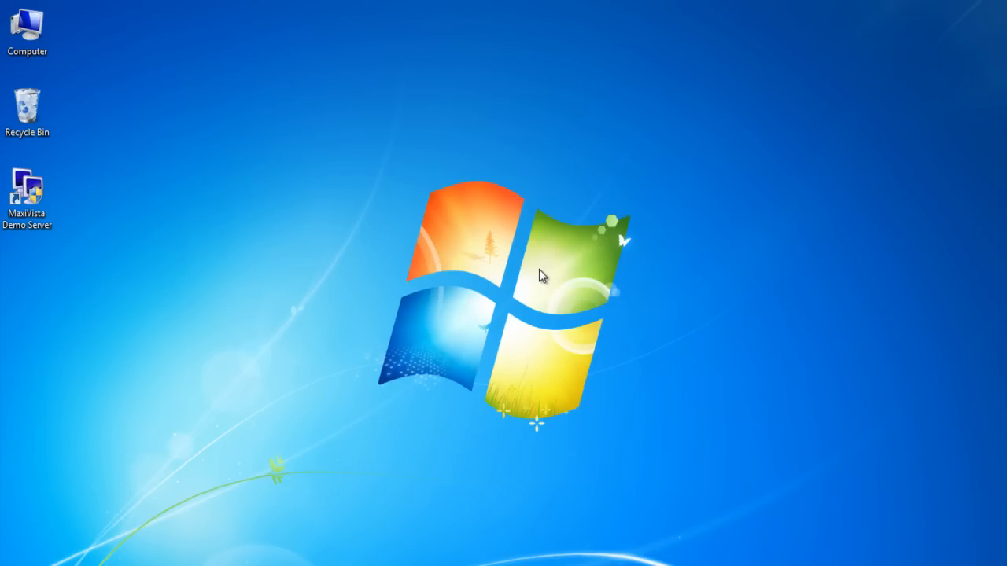
mouse_move(533, 273)
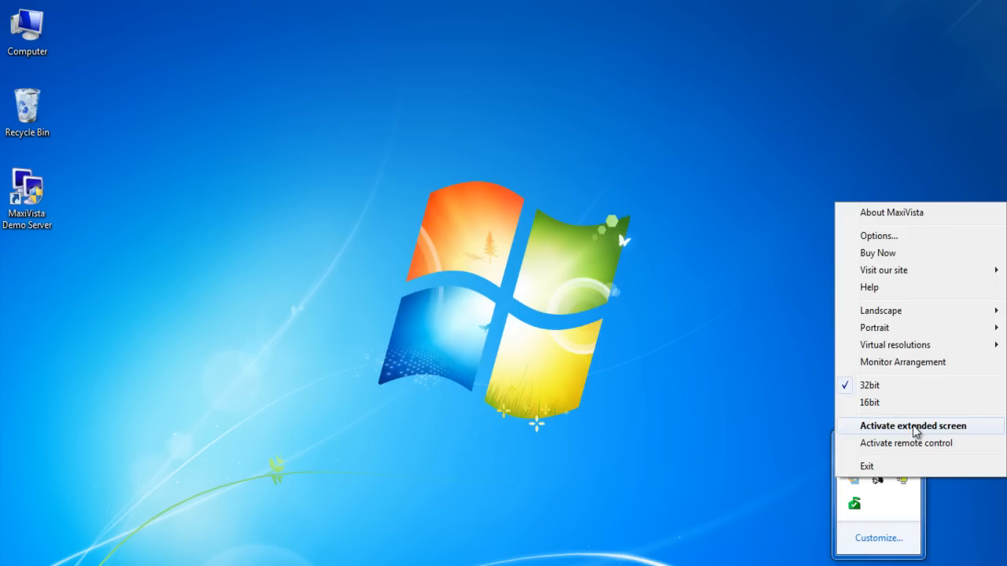
- Activate MaxiVista's extended screen on the second computer, then open Windows Screen resolution settings
click(913, 425)
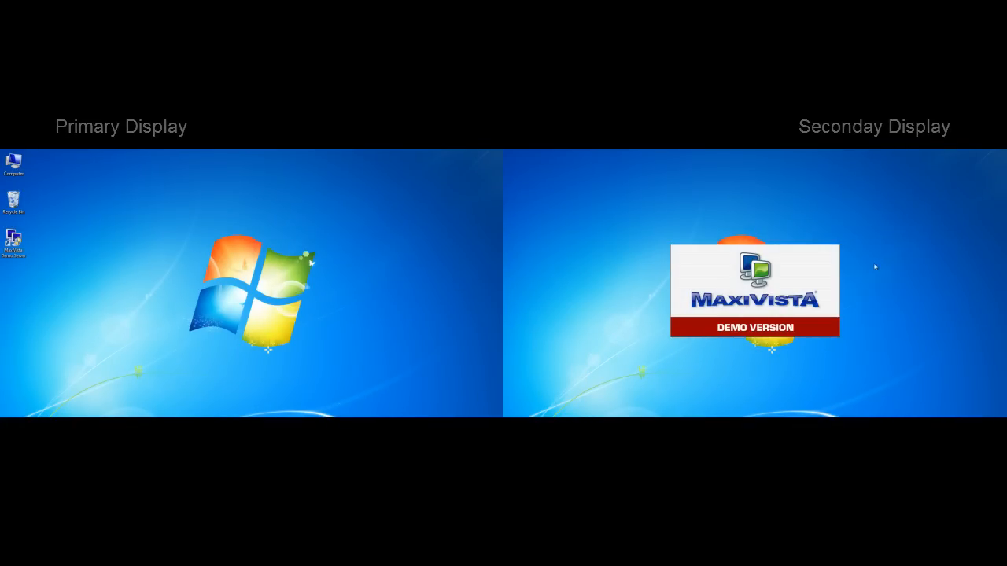
right_click(875, 266)
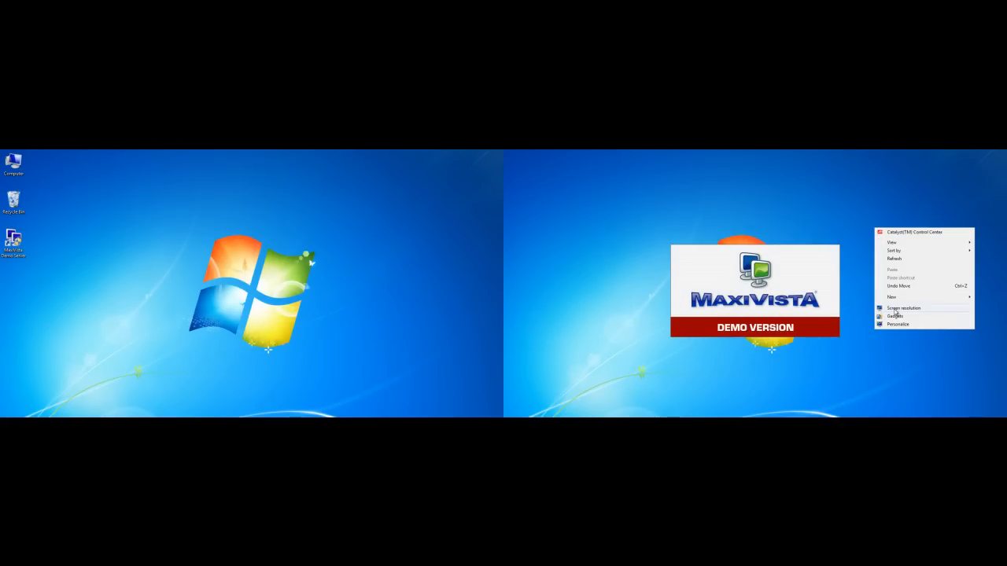
click(903, 308)
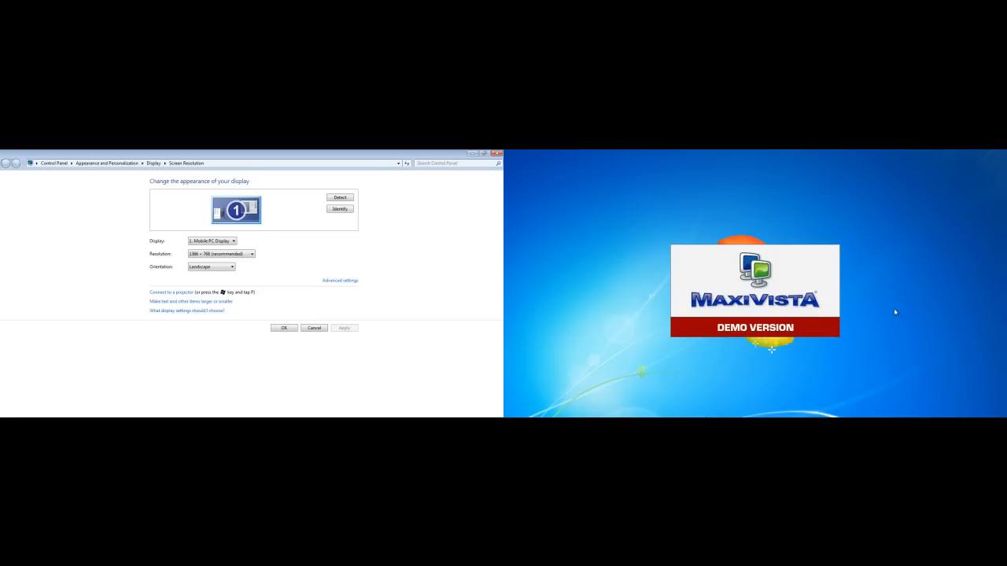